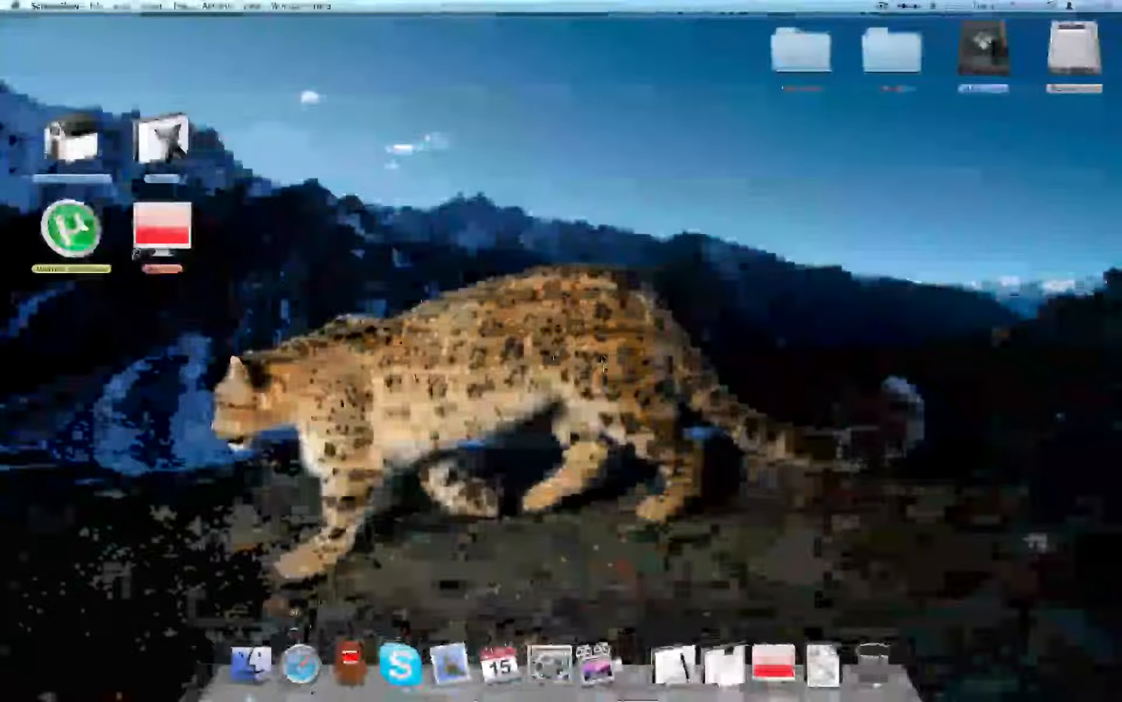
mouse_move(717, 456)
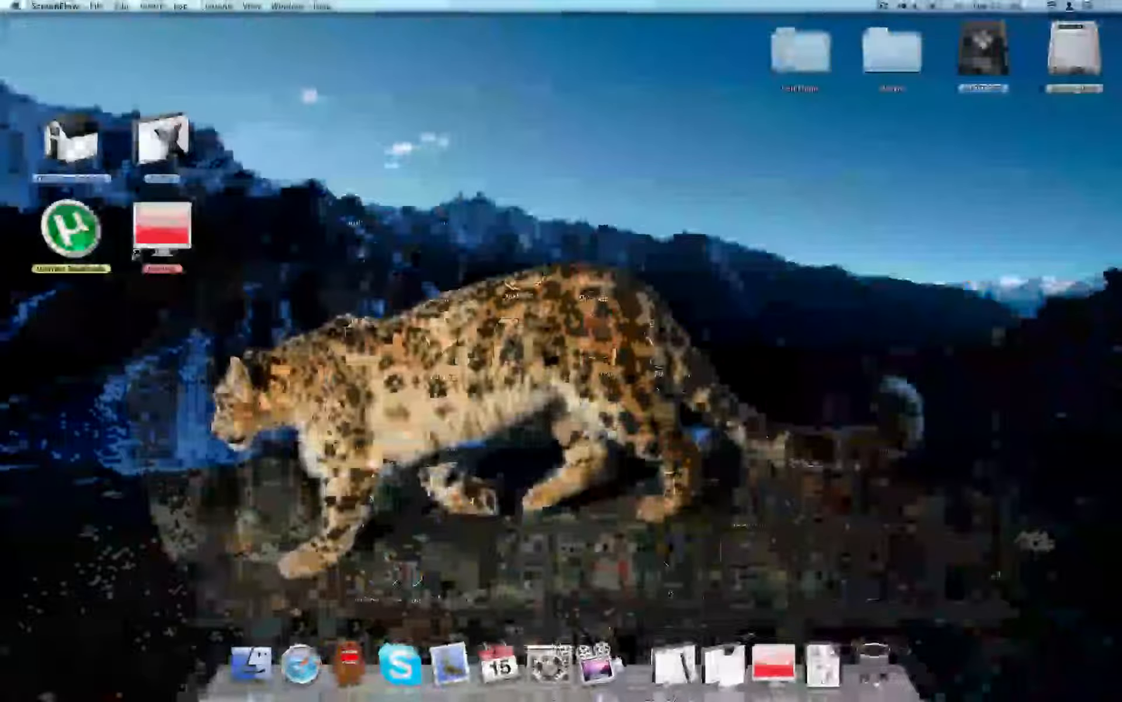
- Search Spotlight for 'phot' to find Photo Booth, then 'word' to surface Microsoft Word
key(Cmd+Space)
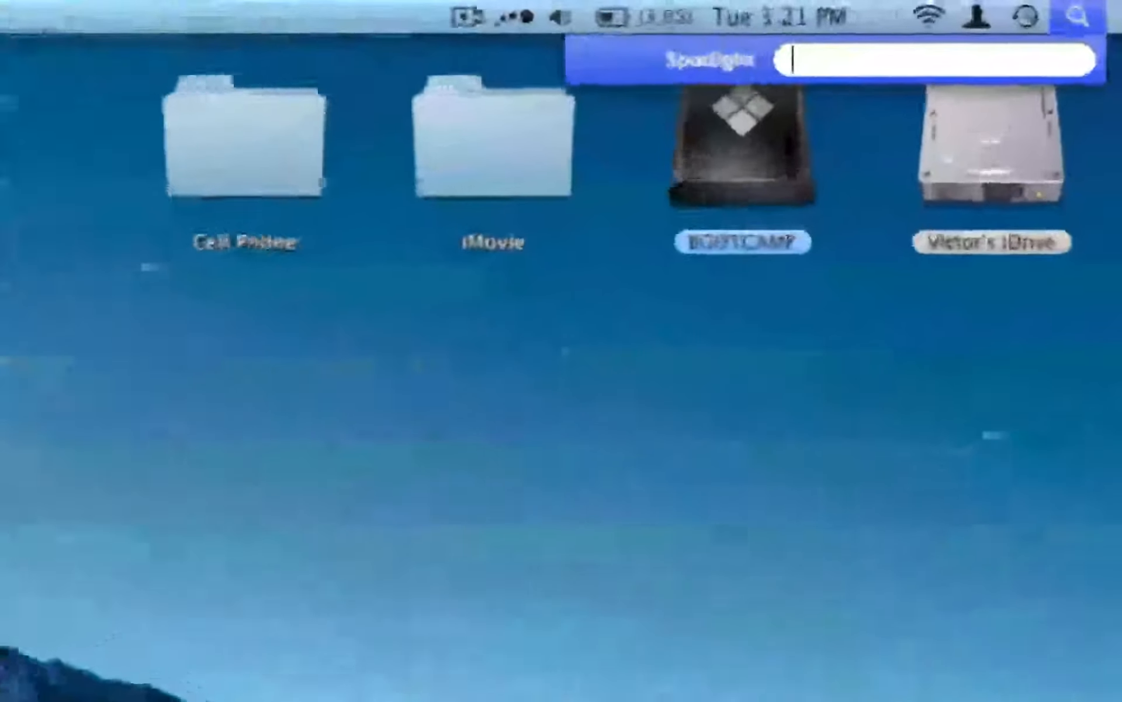
text(o)
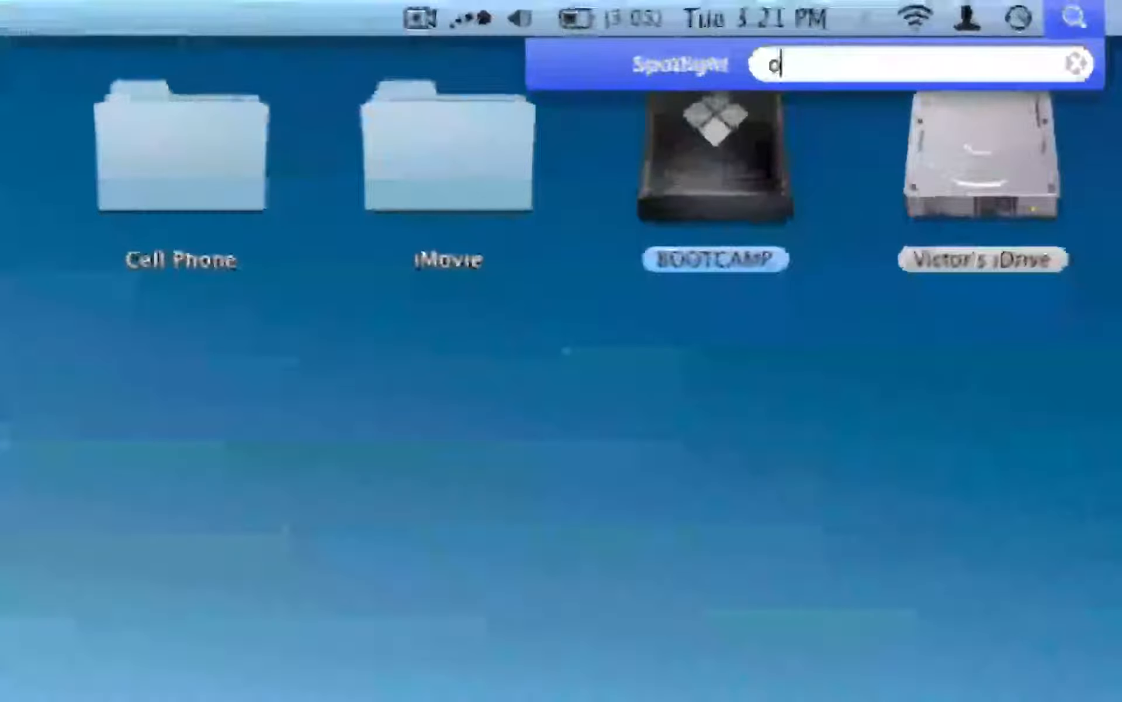
text(phot)
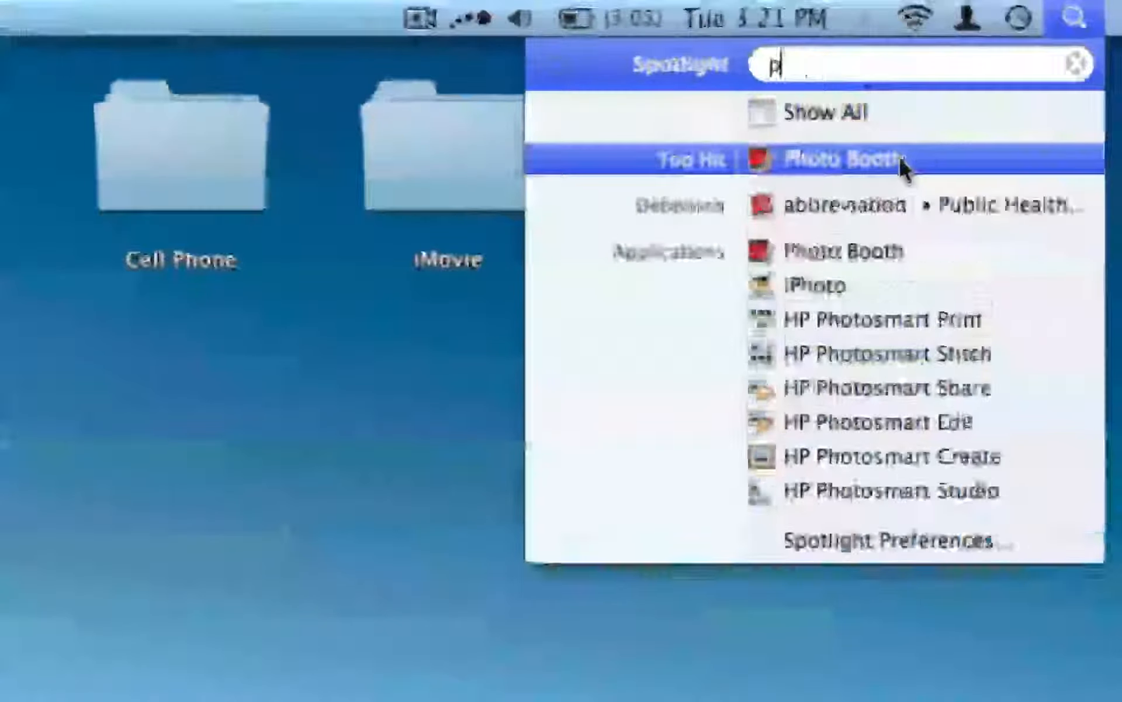
text(word)
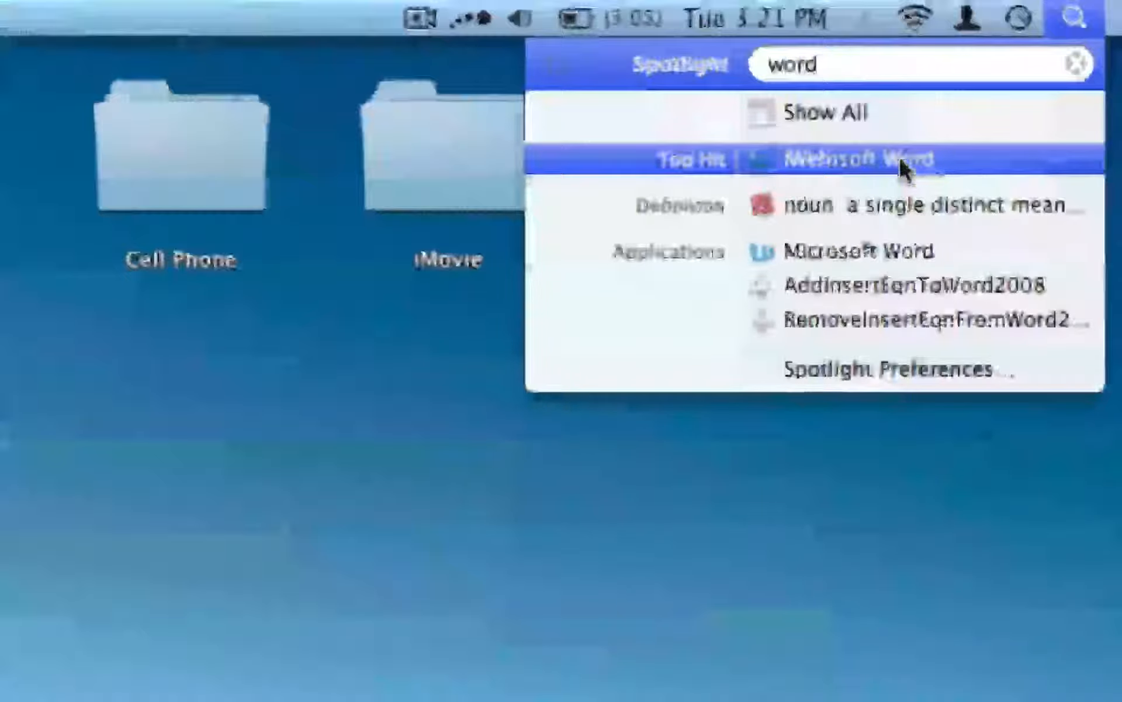